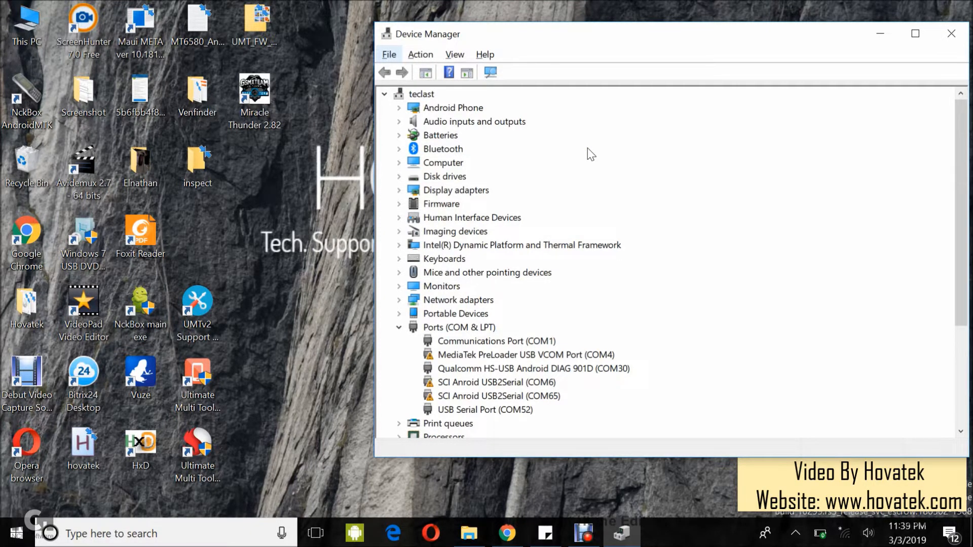
pyautogui.moveTo(505, 263)
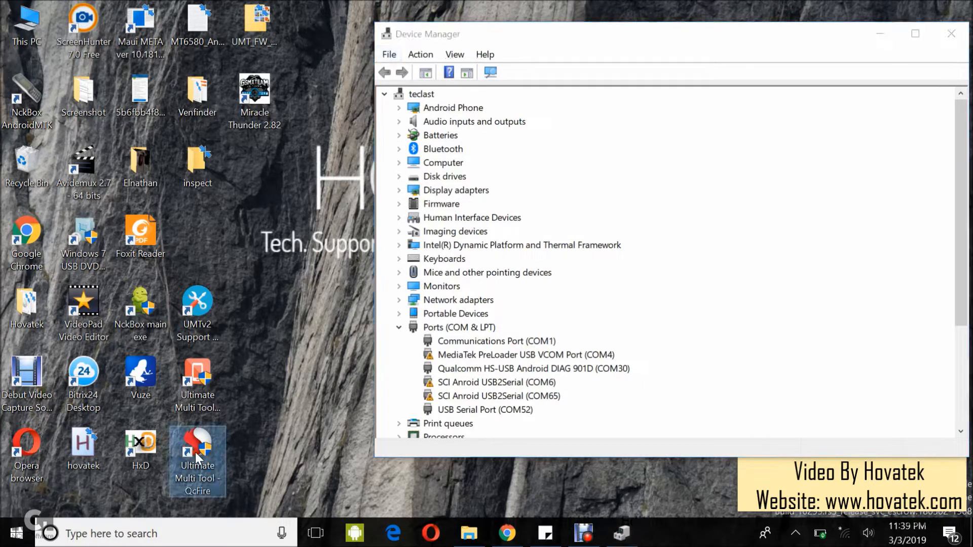
pyautogui.moveTo(197, 447)
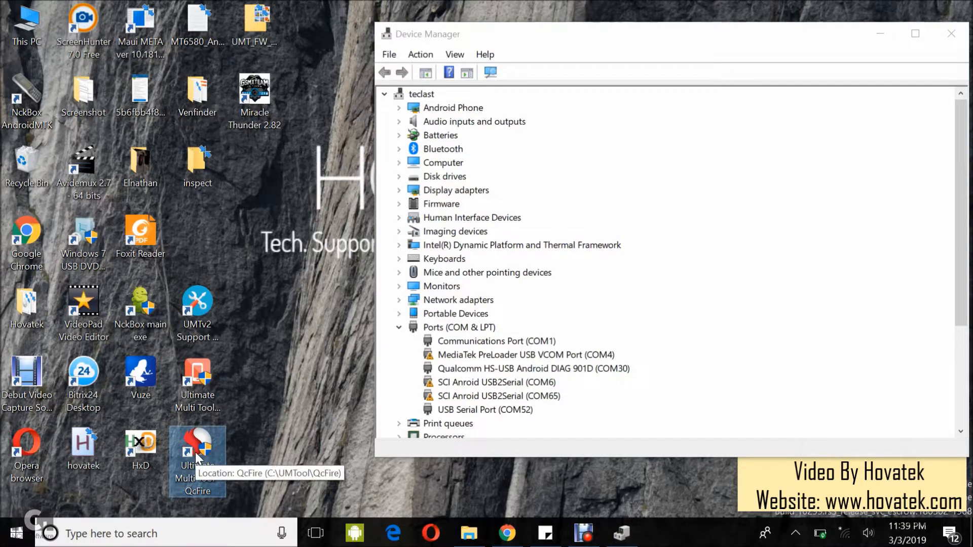
pyautogui.moveTo(425, 383)
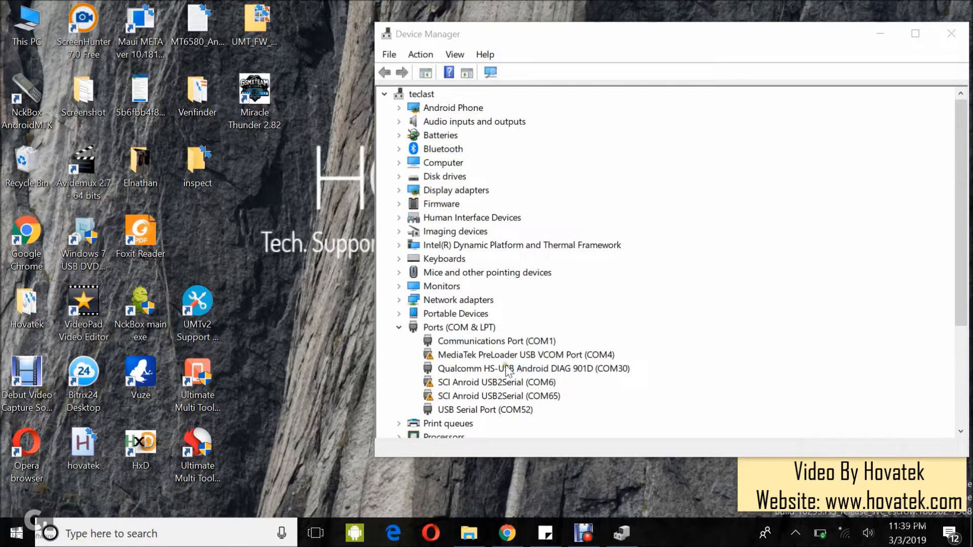
# Bring QcFire up with the Qualcomm DIAG device on COM30 checked.
pyautogui.click(532, 368)
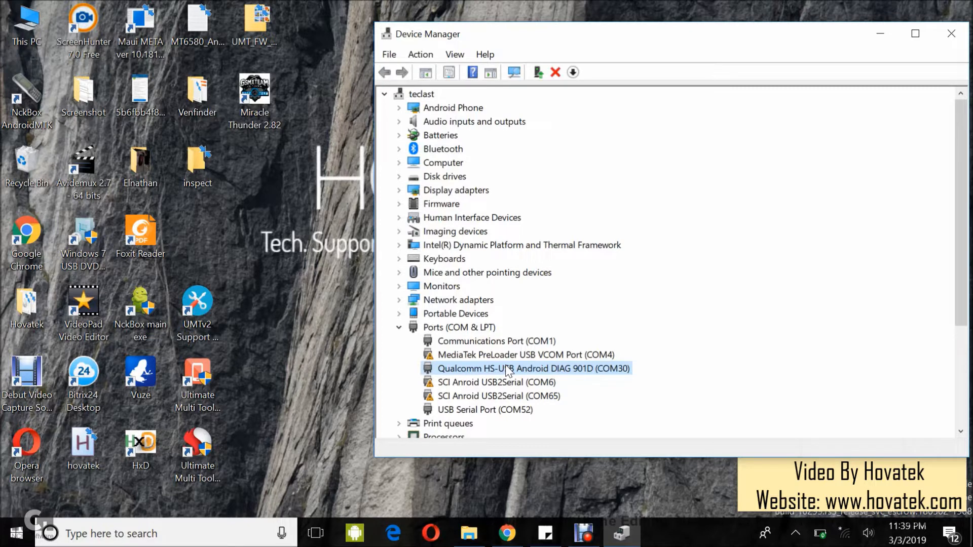
pyautogui.moveTo(378, 400)
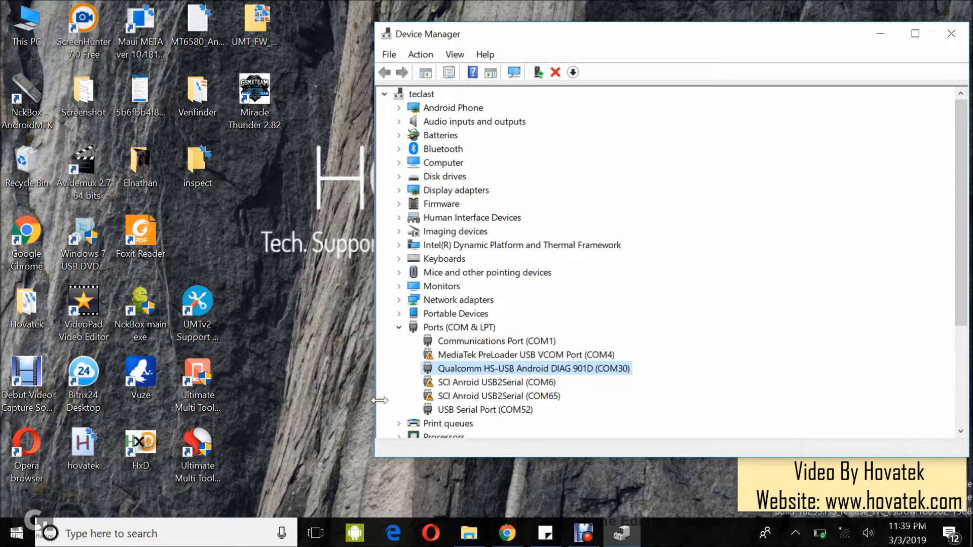
pyautogui.moveTo(362, 422)
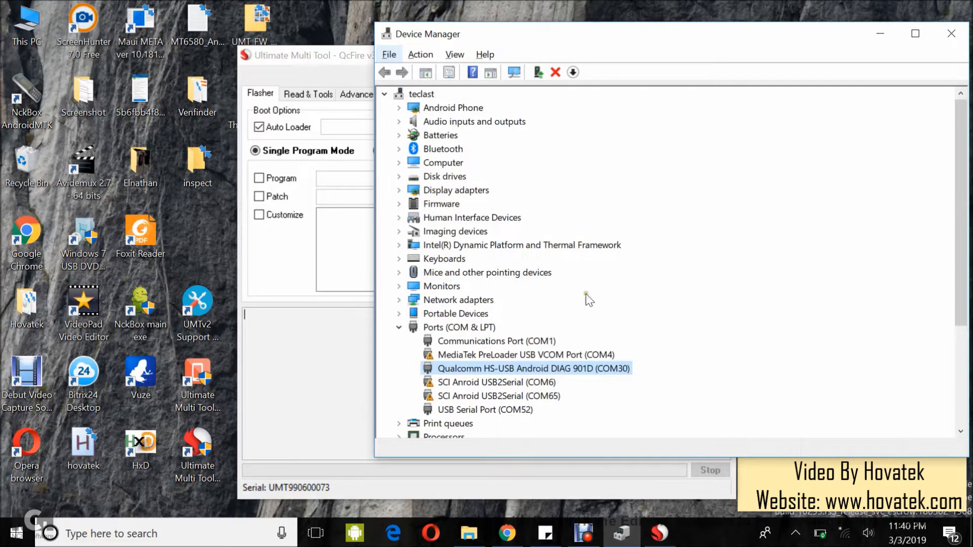
pyautogui.moveTo(709, 192)
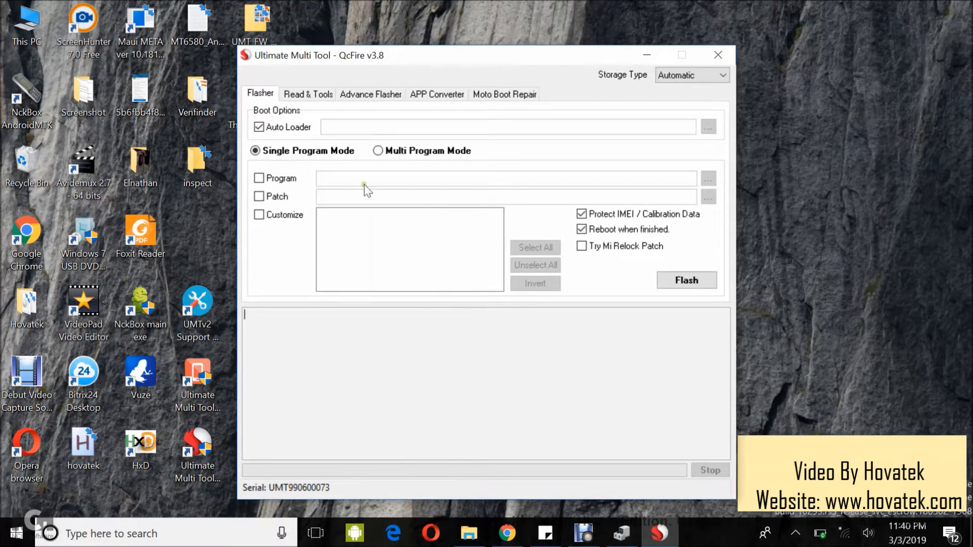
# From Read & Tools, start Backup QCN for a Generic Qualcomm device.
pyautogui.click(308, 94)
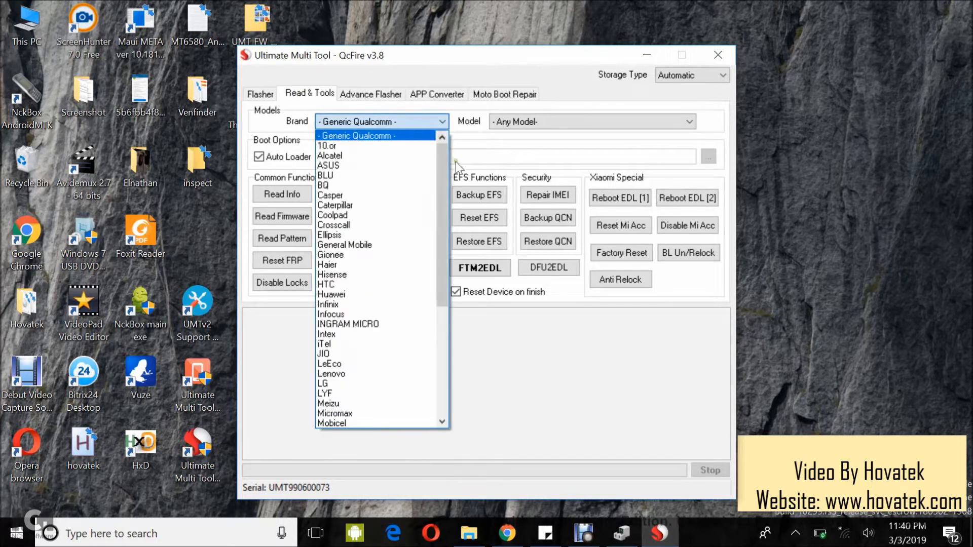
pyautogui.moveTo(425, 127)
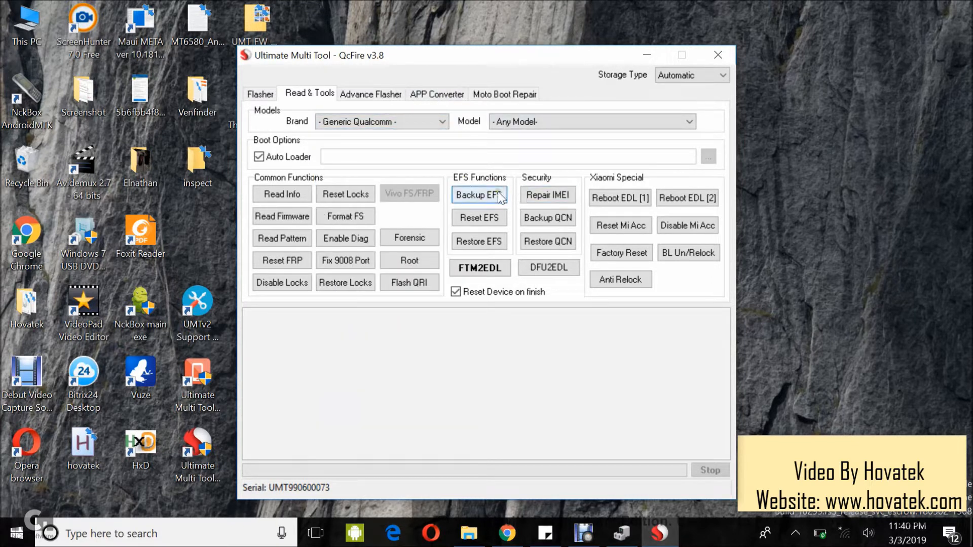
pyautogui.moveTo(548, 218)
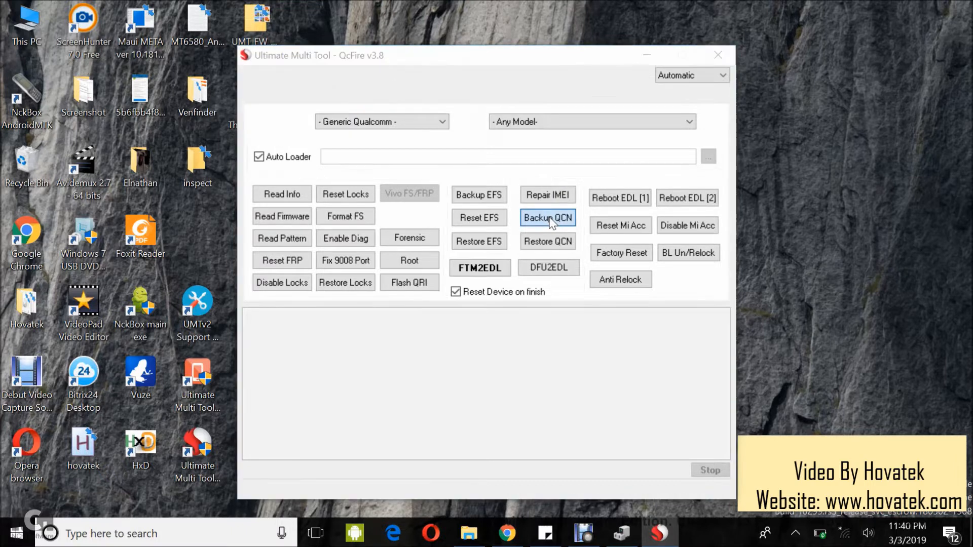
pyautogui.click(546, 217)
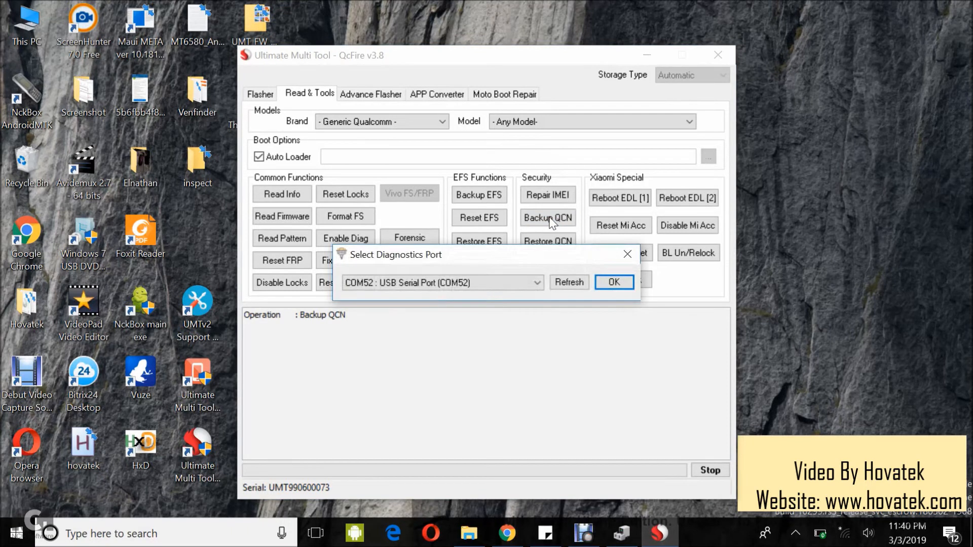
# Confirm the COM30 Qualcomm DIAG port so the QCN backup saves to QCN_Backup.
pyautogui.click(535, 283)
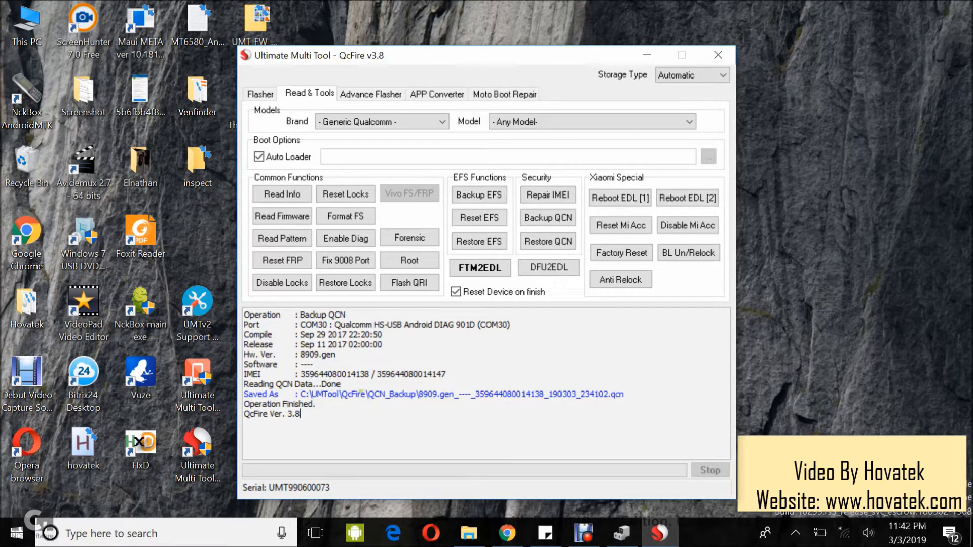
pyautogui.click(468, 533)
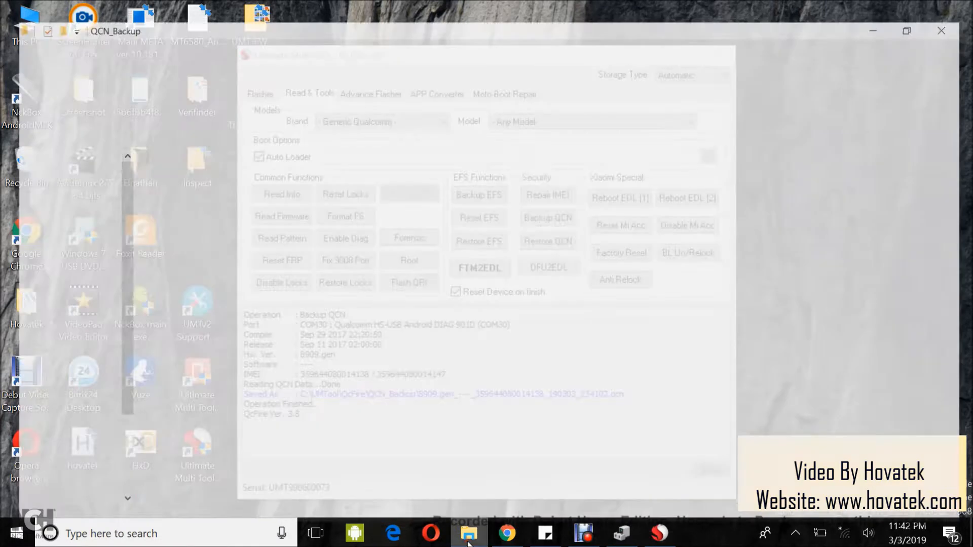
pyautogui.click(469, 533)
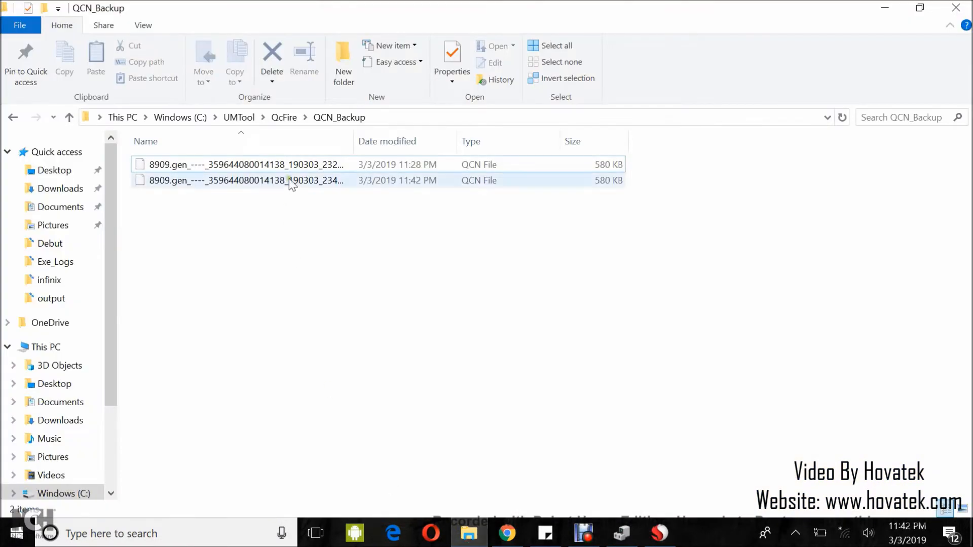
pyautogui.moveTo(292, 180)
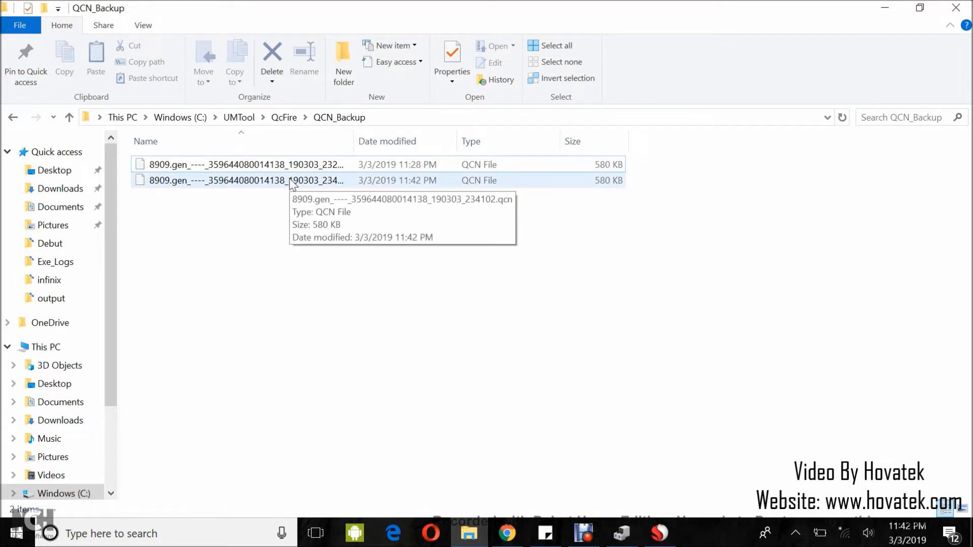
pyautogui.click(292, 181)
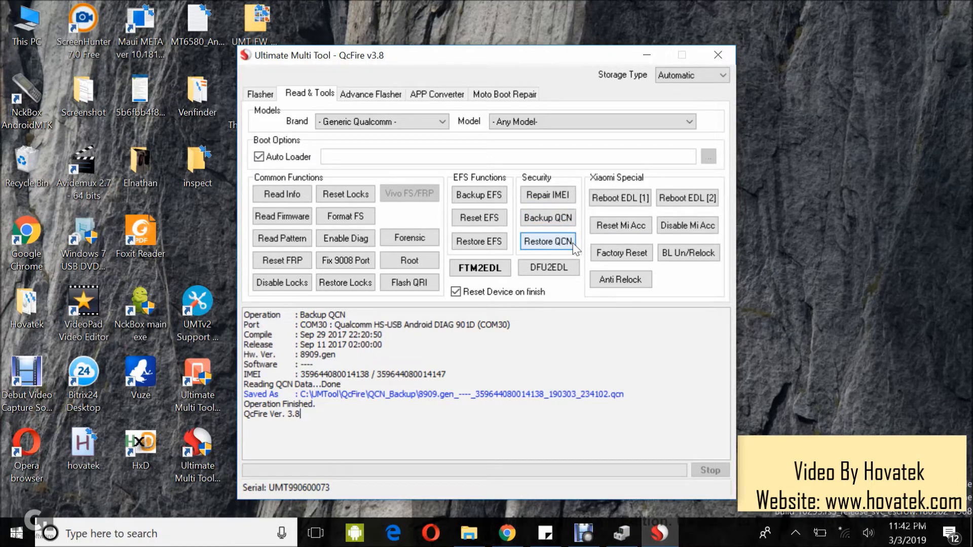
pyautogui.moveTo(574, 250)
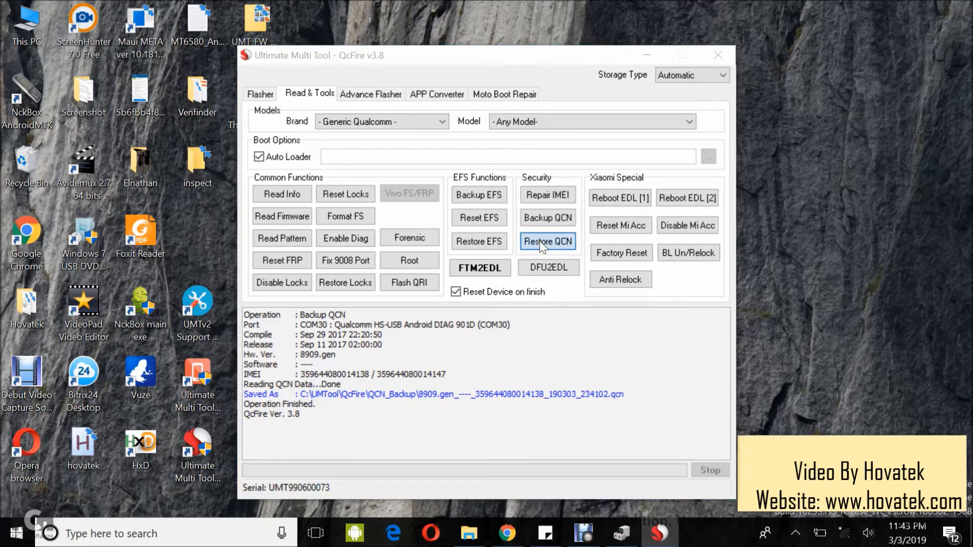
# Start Restore QCN and load the newest .qcn file from the QCN_Backup folder.
pyautogui.click(548, 241)
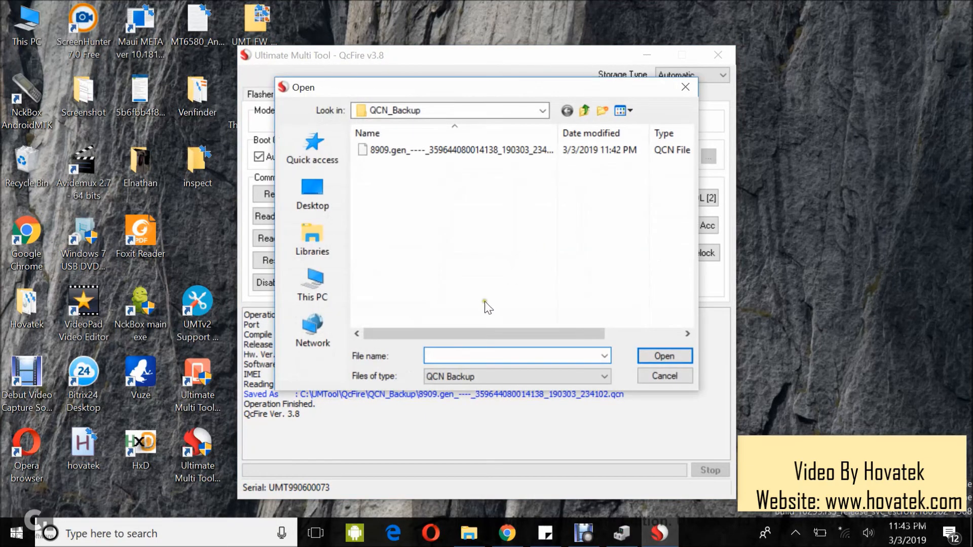
pyautogui.click(460, 150)
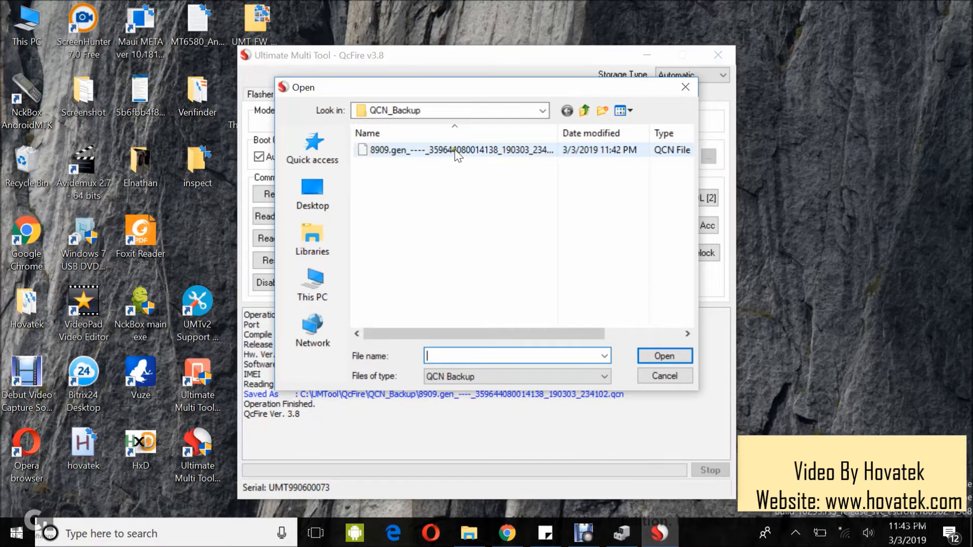
pyautogui.click(458, 150)
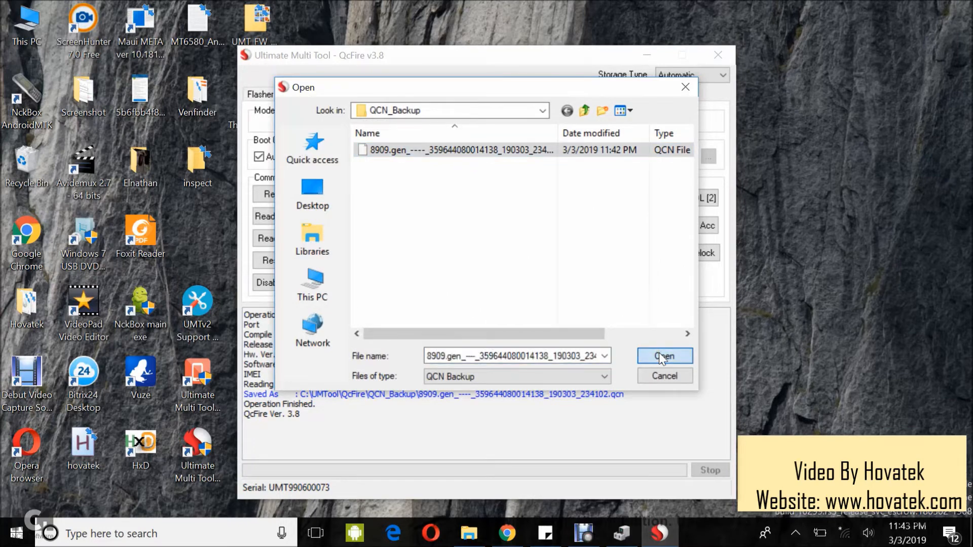
pyautogui.click(664, 356)
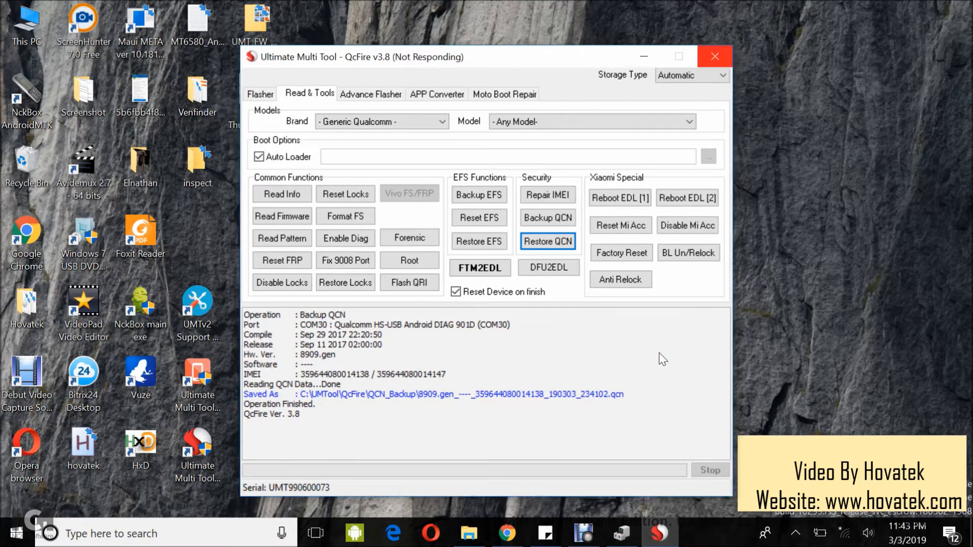
# Choose COM30 : Qualcomm HS-USB Android DIAG 901D as the restore's diagnostics port.
pyautogui.click(547, 241)
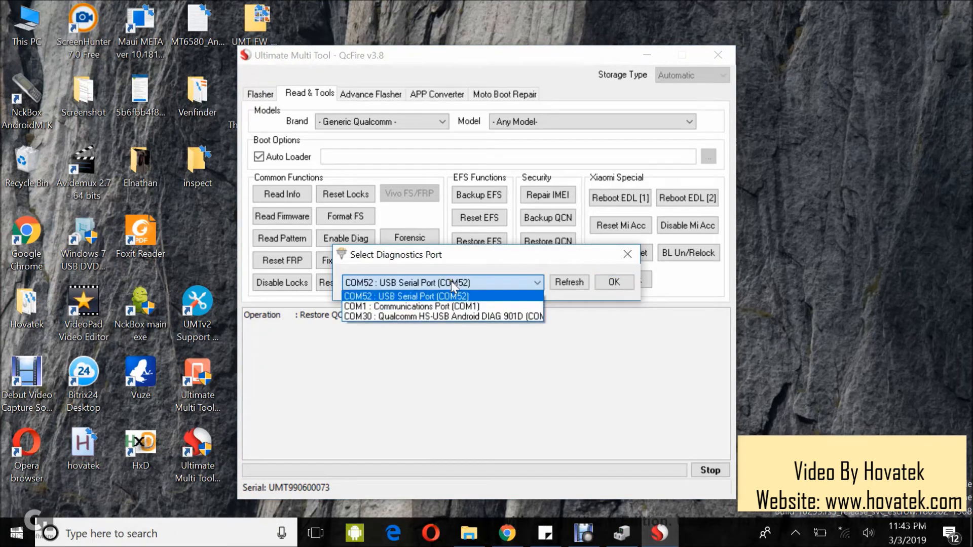
pyautogui.moveTo(443, 316)
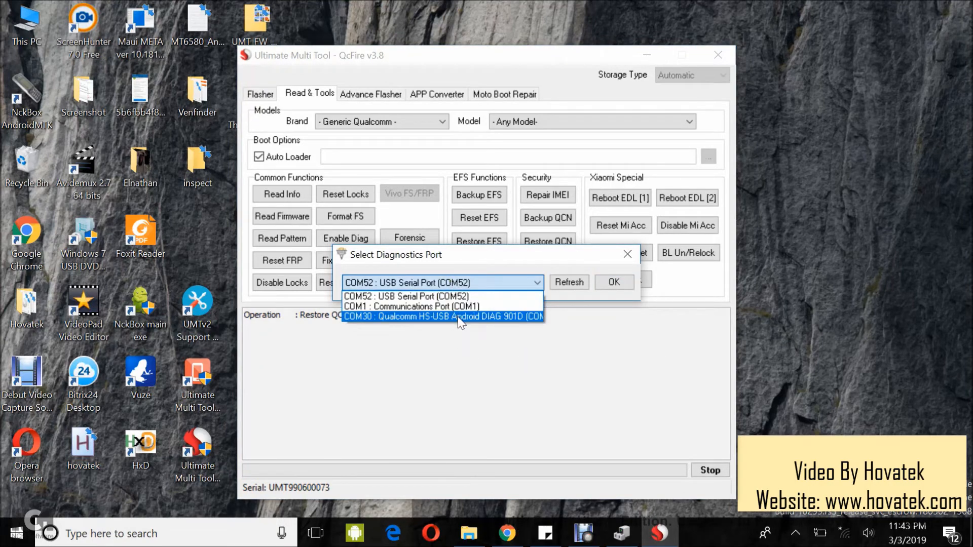
pyautogui.click(442, 316)
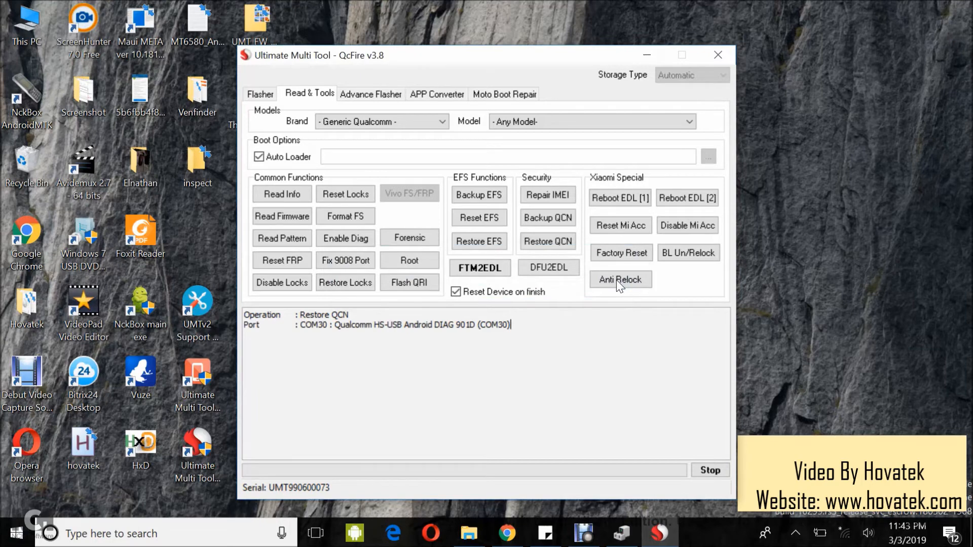